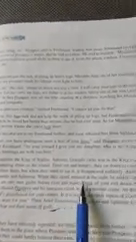
pyautogui.scroll(3)
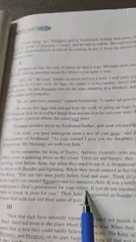
pyautogui.scroll(3)
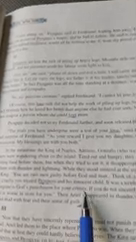
pyautogui.scroll(-3)
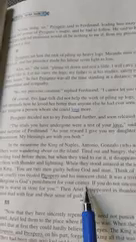
pyautogui.scroll(3)
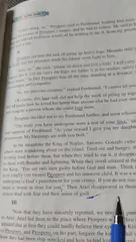
pyautogui.scroll(-3)
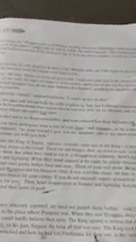
pyautogui.scroll(-3)
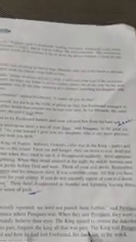
pyautogui.scroll(3)
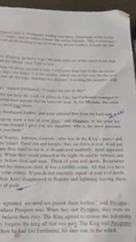
pyautogui.scroll(-3)
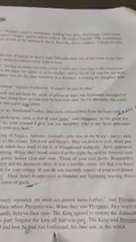
pyautogui.scroll(-3)
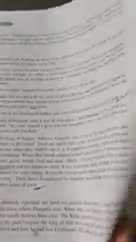